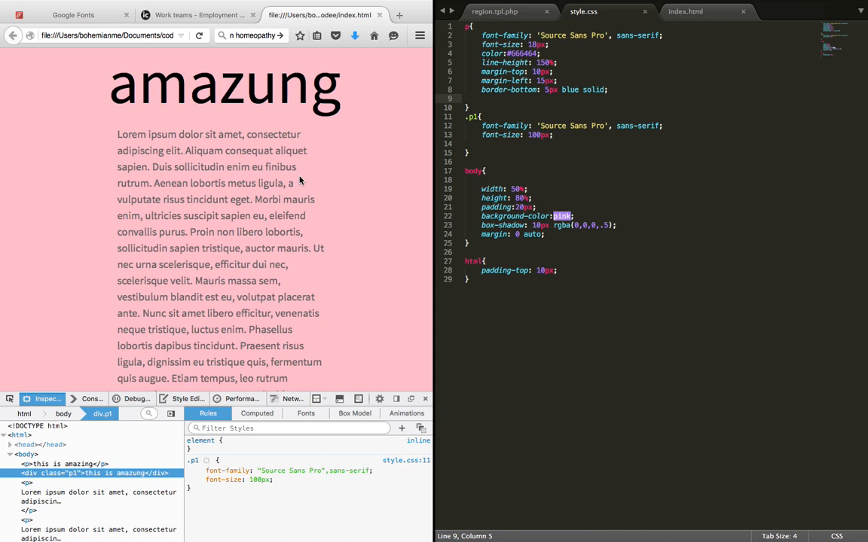
pyautogui.moveTo(282, 197)
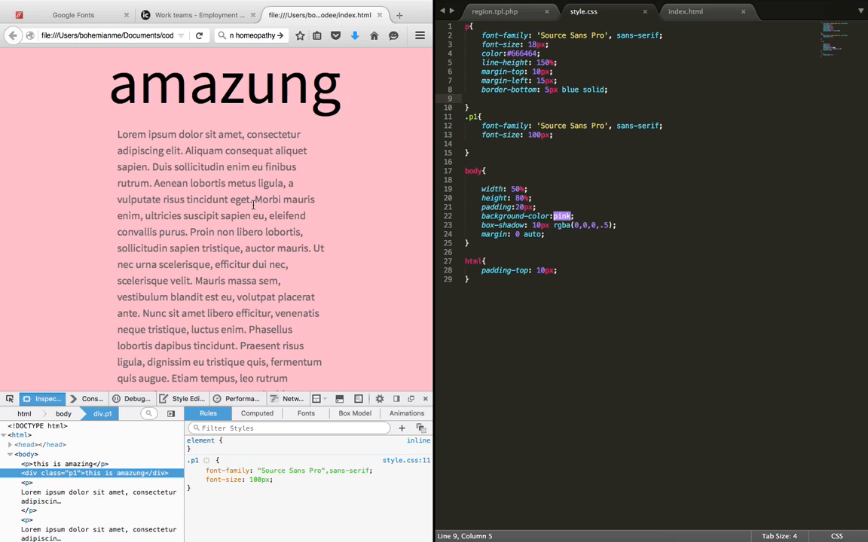
# Step: Inspect the styles of the paragraph word 'tincidunt' and of the heading
pyautogui.doubleClick(207, 199)
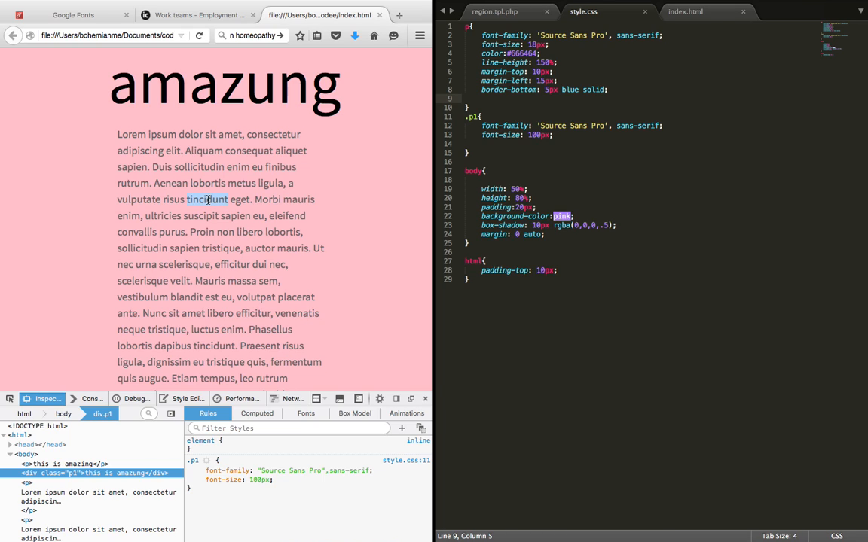
pyautogui.rightClick(207, 200)
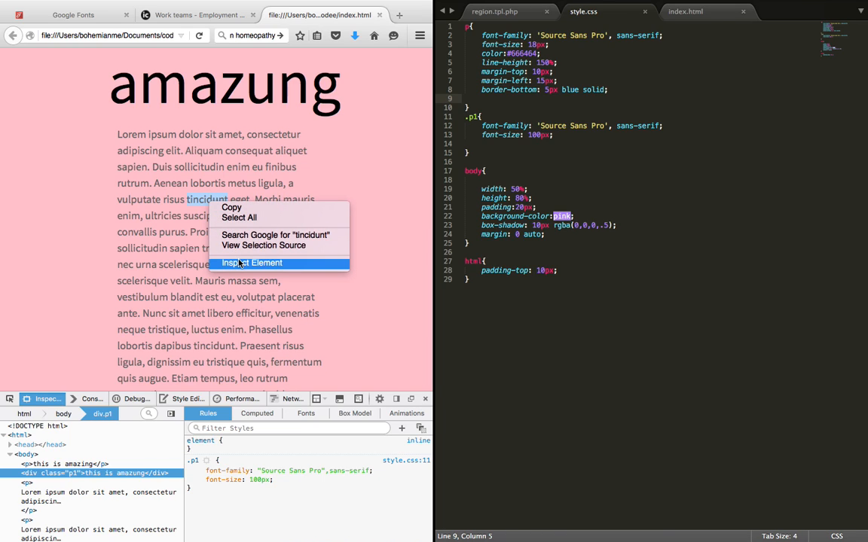
pyautogui.click(252, 262)
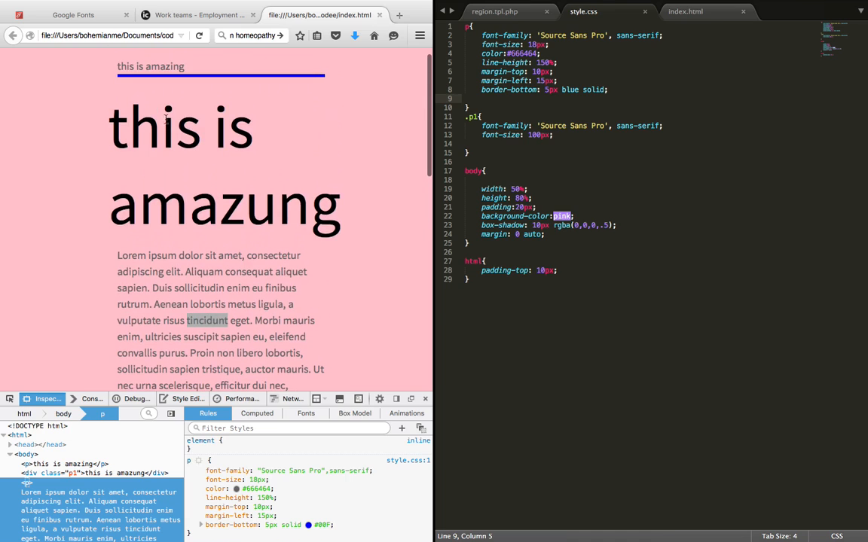
pyautogui.rightClick(146, 127)
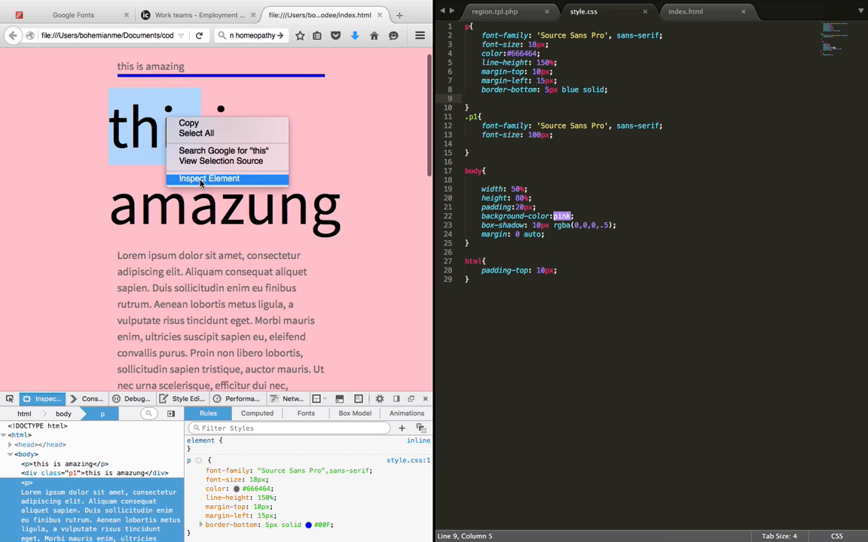
pyautogui.click(210, 179)
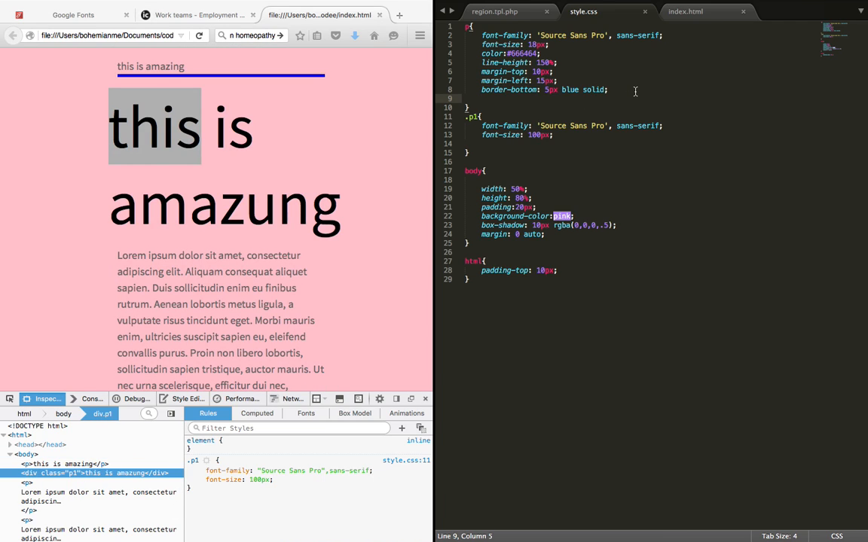
# Step: Add 'text-decoration: underline' to the p rule and save style.css
pyautogui.write('text-decoration:')
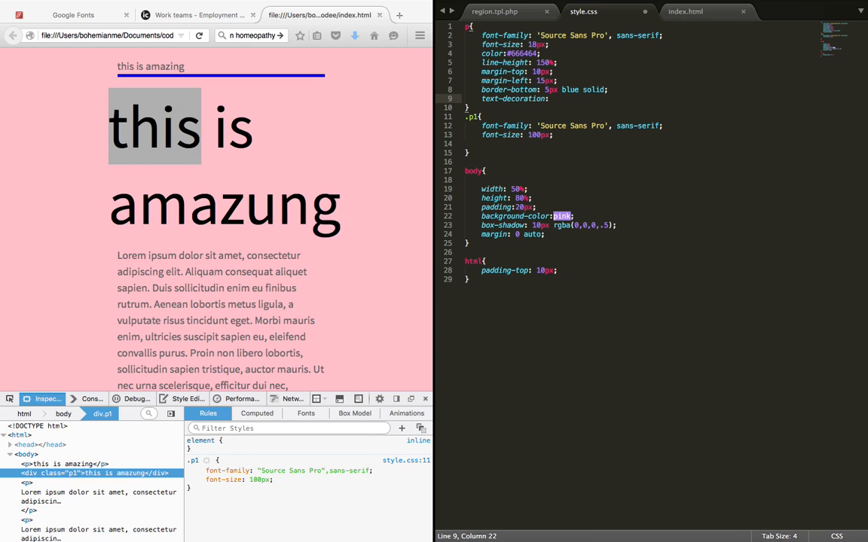
pyautogui.write('underline;')
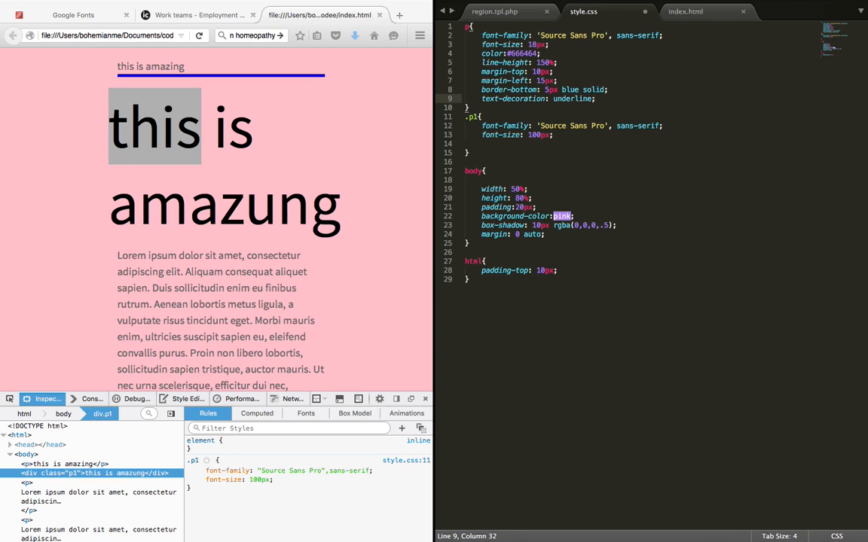
pyautogui.moveTo(436, 156)
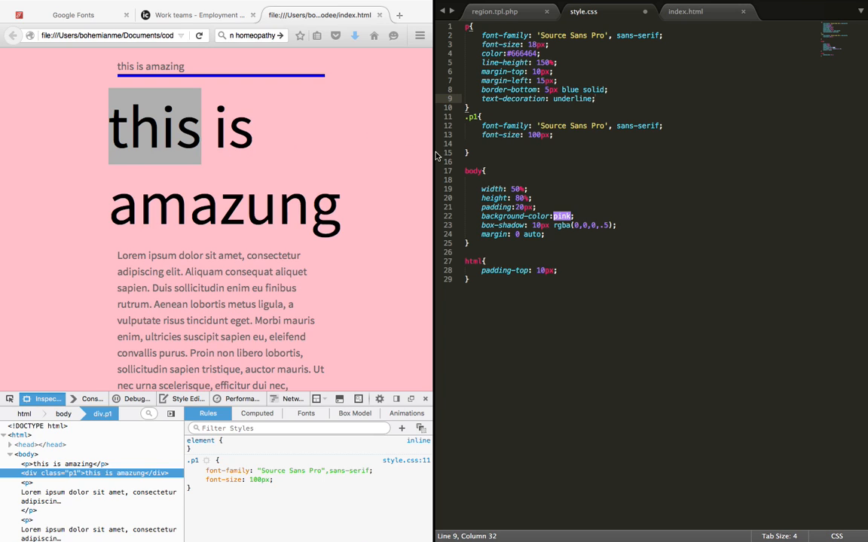
pyautogui.press('ctrl+s')
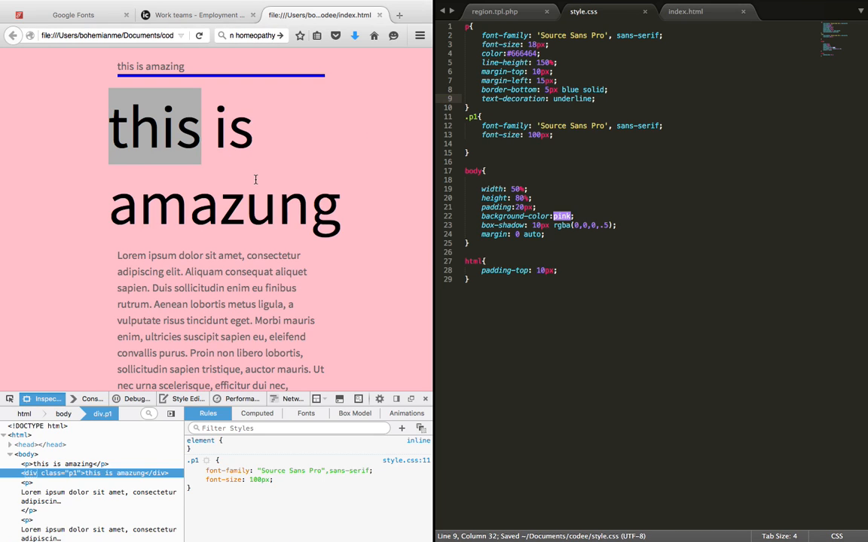
# Step: Scroll the Firefox page down and back up to check the underlined paragraphs
pyautogui.scroll(-3)
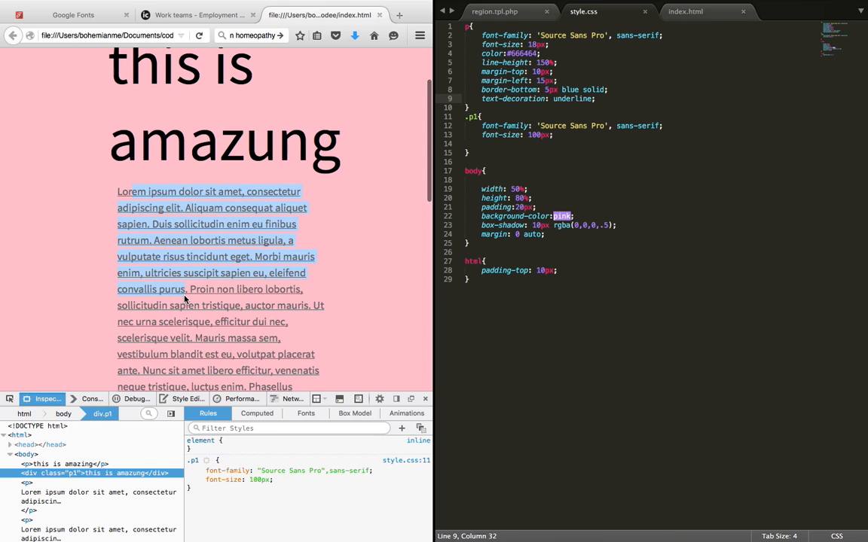
pyautogui.scroll(3)
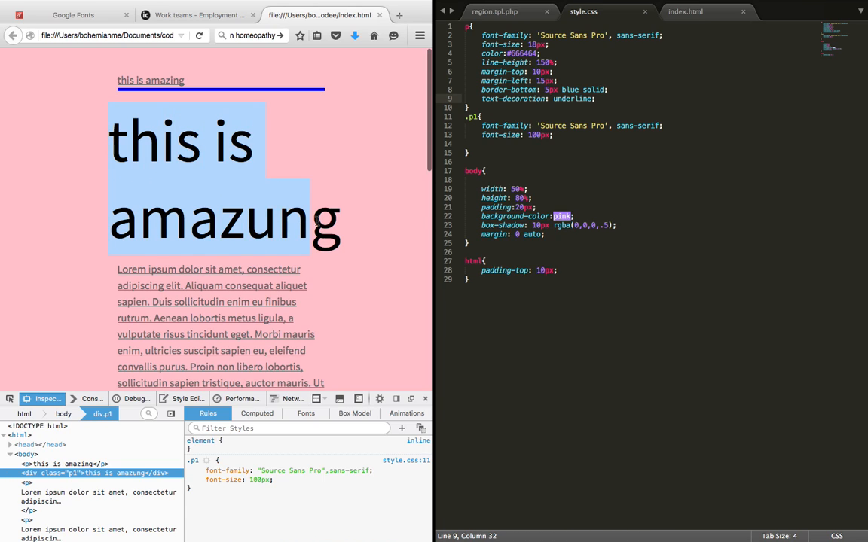
pyautogui.moveTo(371, 215)
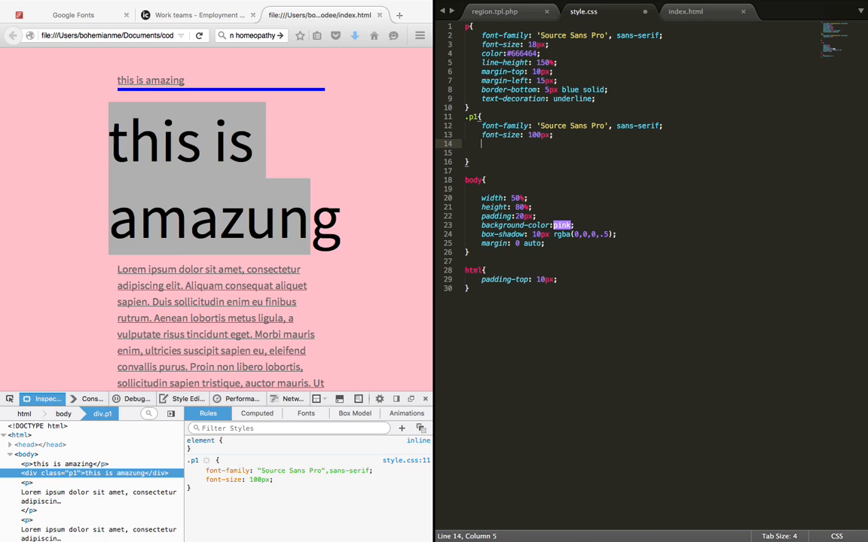
# Step: Type the 'text-decoration: underline' declaration into the .p1 rule
pyautogui.write('text-decoration: underline;')
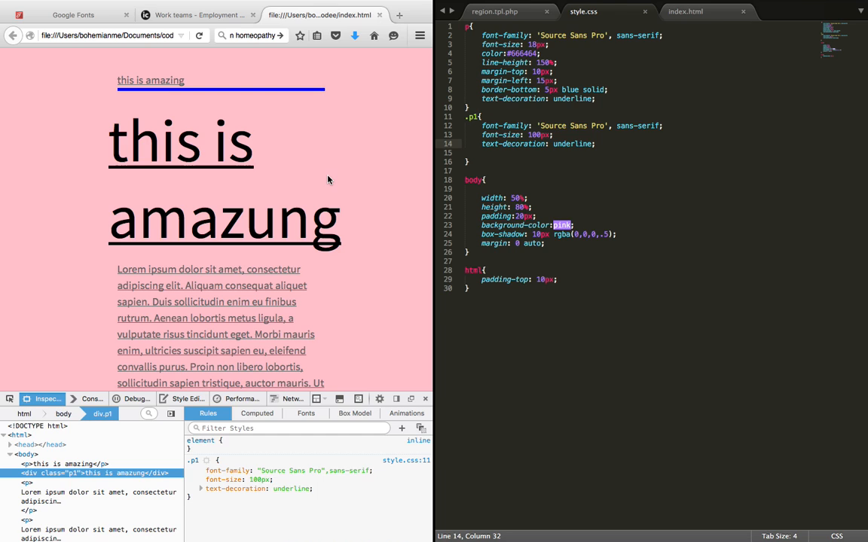
pyautogui.scroll(-3)
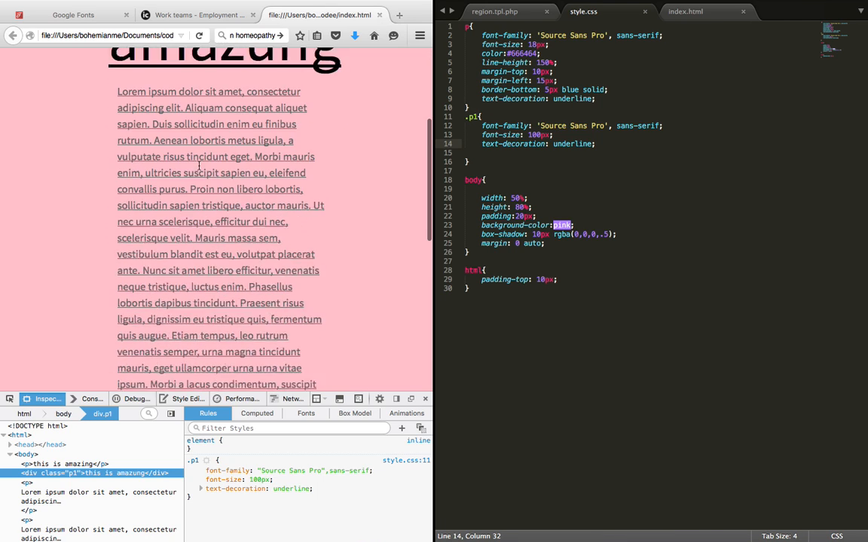
pyautogui.scroll(-3)
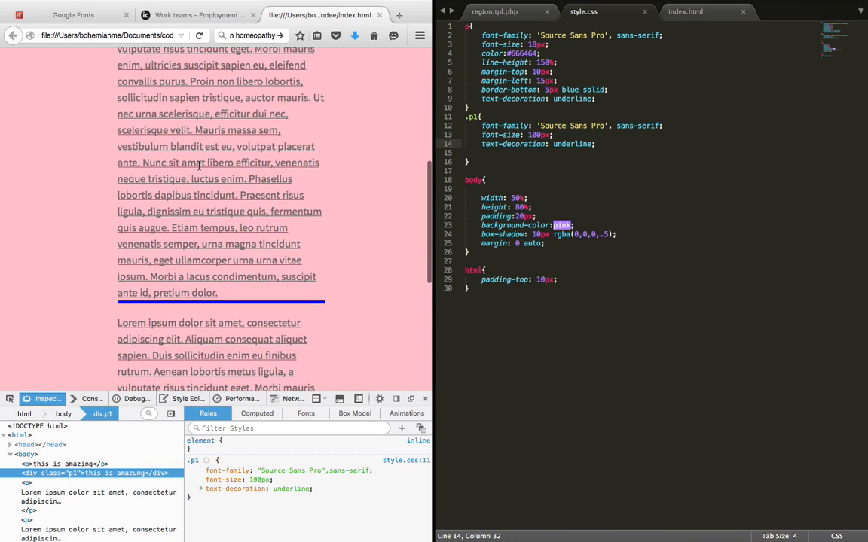
pyautogui.scroll(-3)
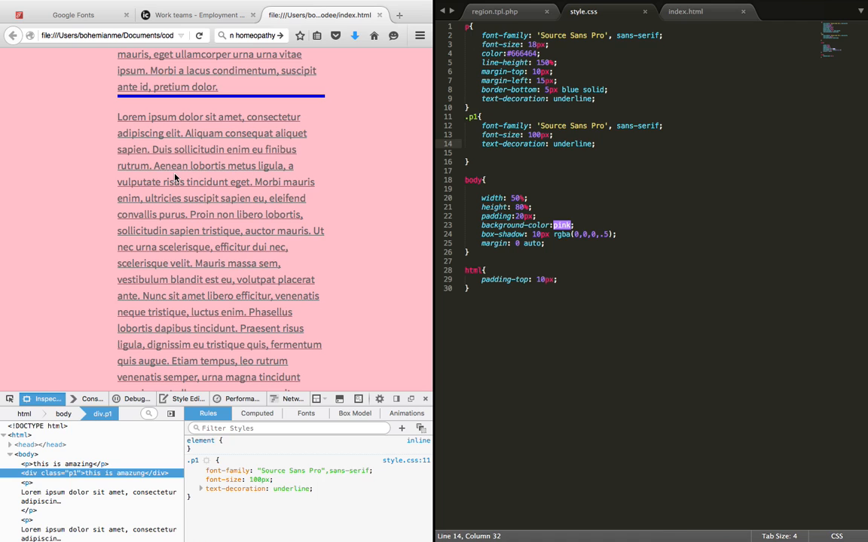
pyautogui.scroll(3)
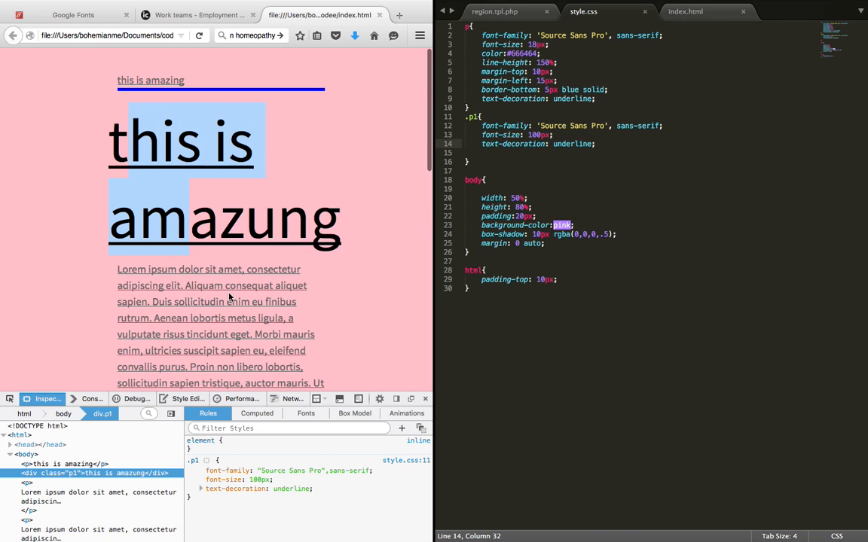
pyautogui.scroll(-3)
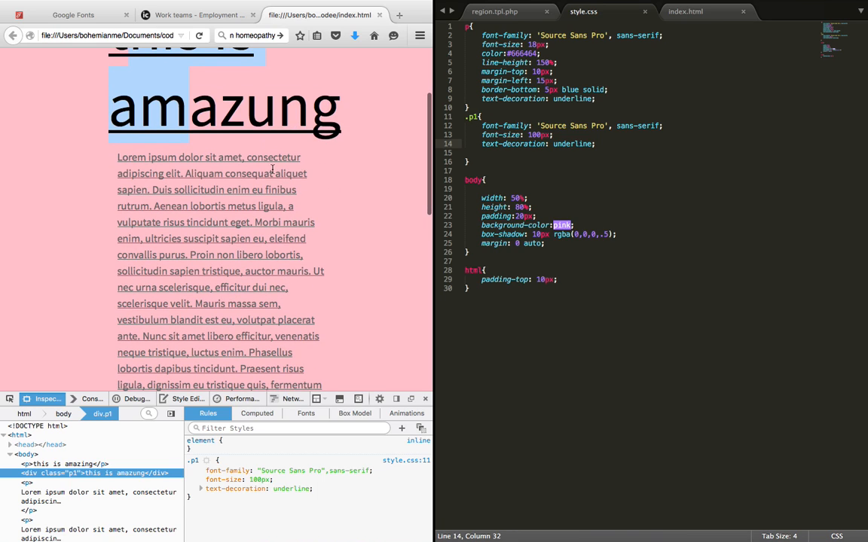